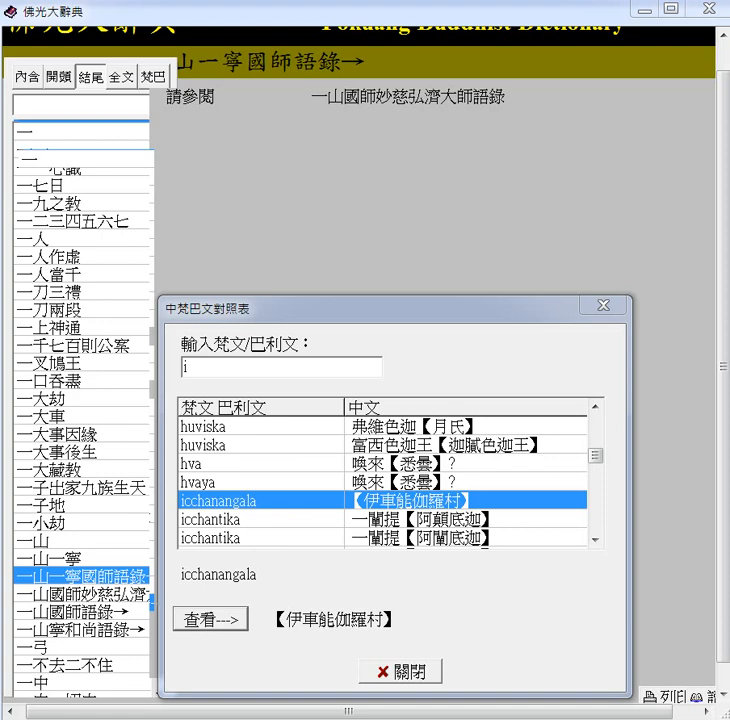
mouse_move(330, 540)
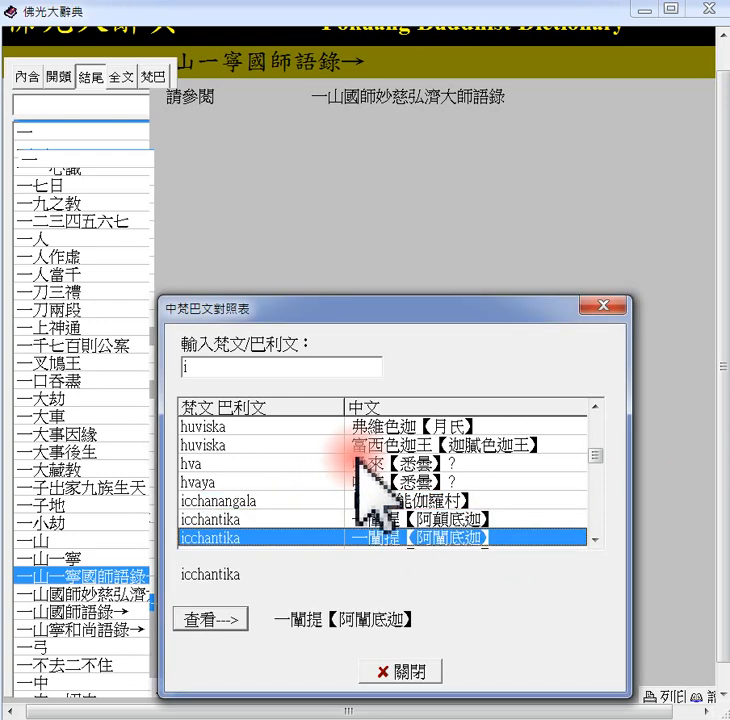
scroll("down", 3)
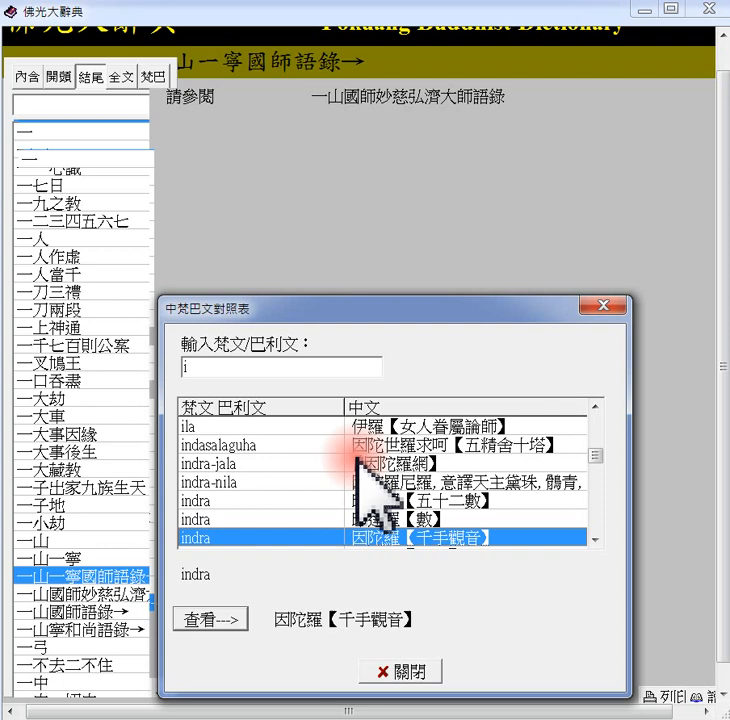
scroll("down", 3)
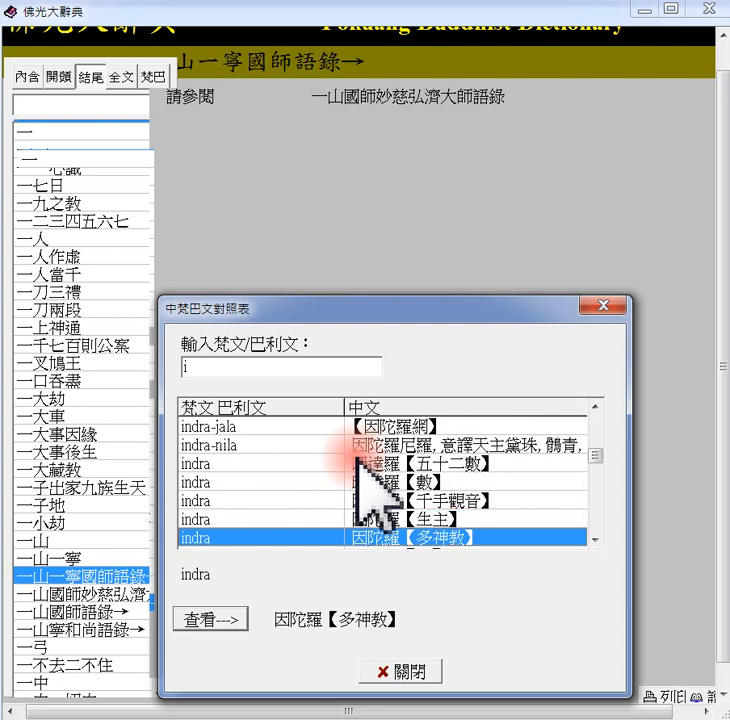
scroll("down", 3)
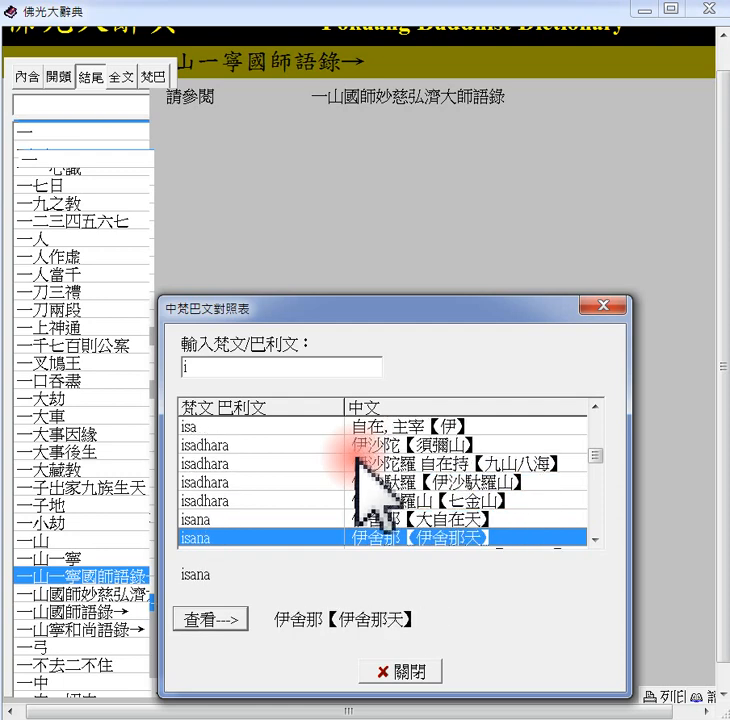
scroll("down", 3)
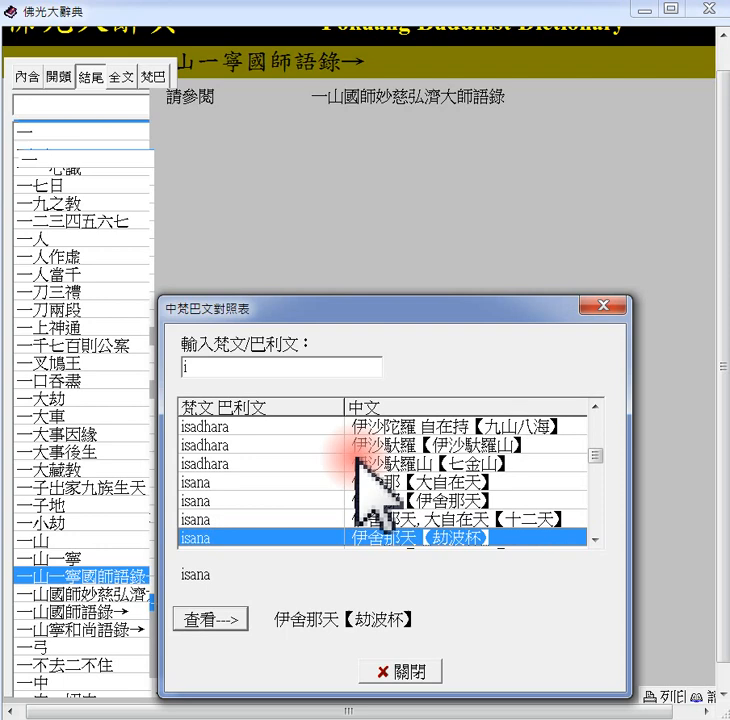
scroll("down", 3)
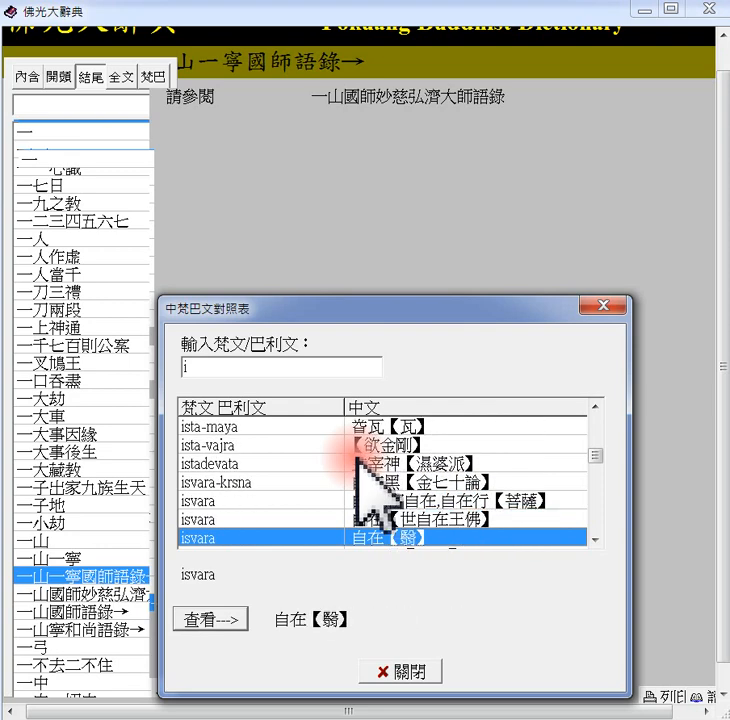
scroll("down", 3)
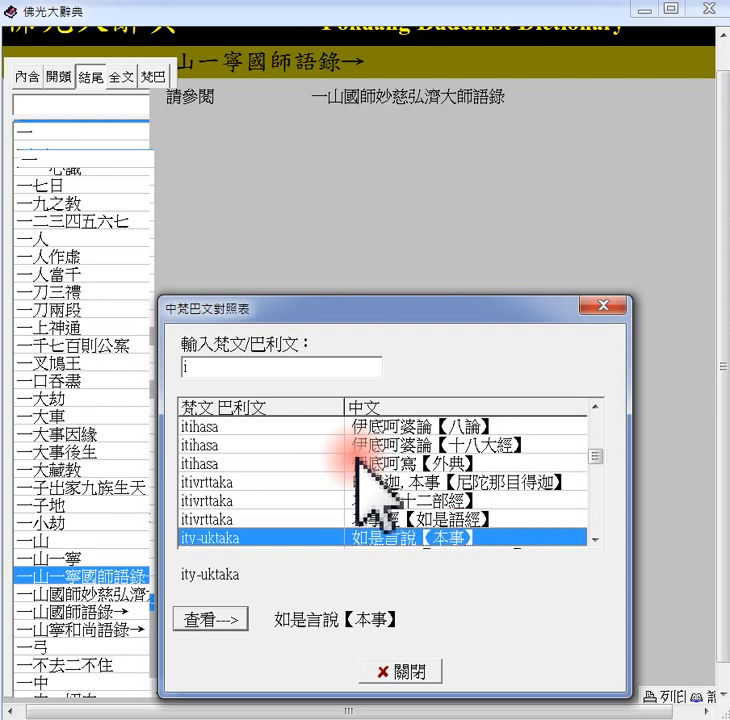
scroll("down", 3)
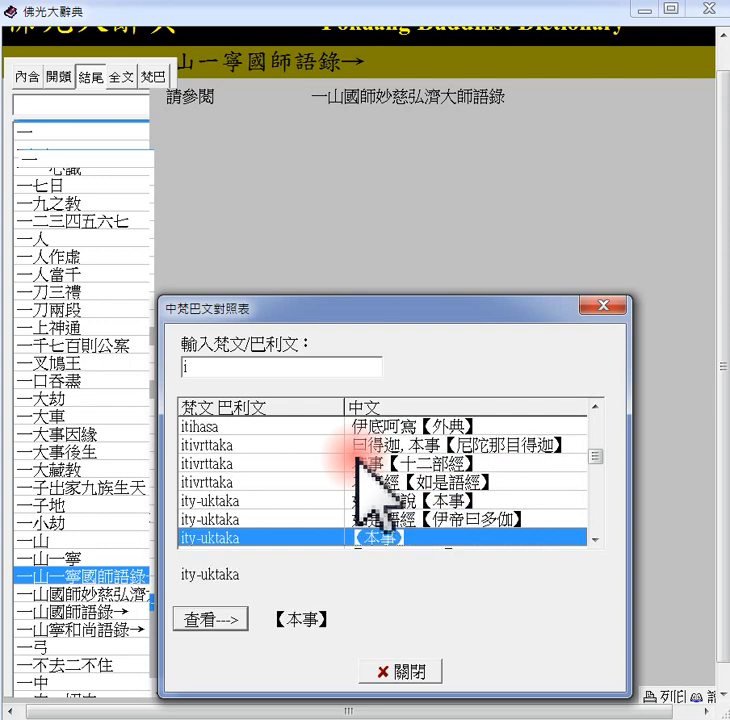